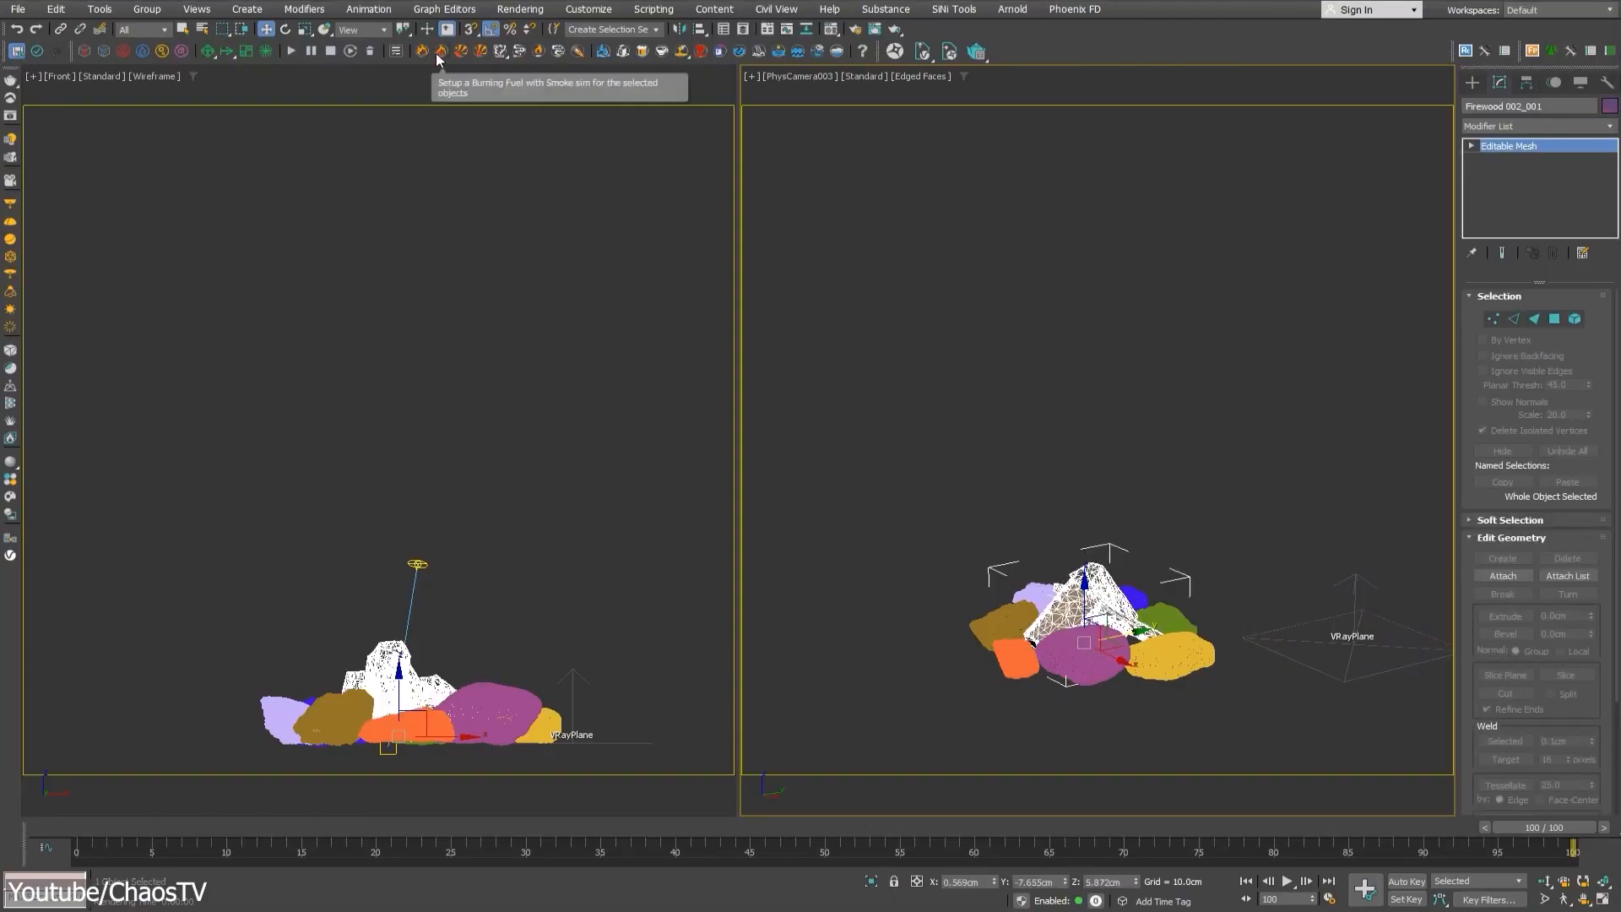
- Wrap the selected firewood in a Phoenix burning-fuel-with-smoke simulator grid
{"action": "left_click", "coordinate": [436, 52]}
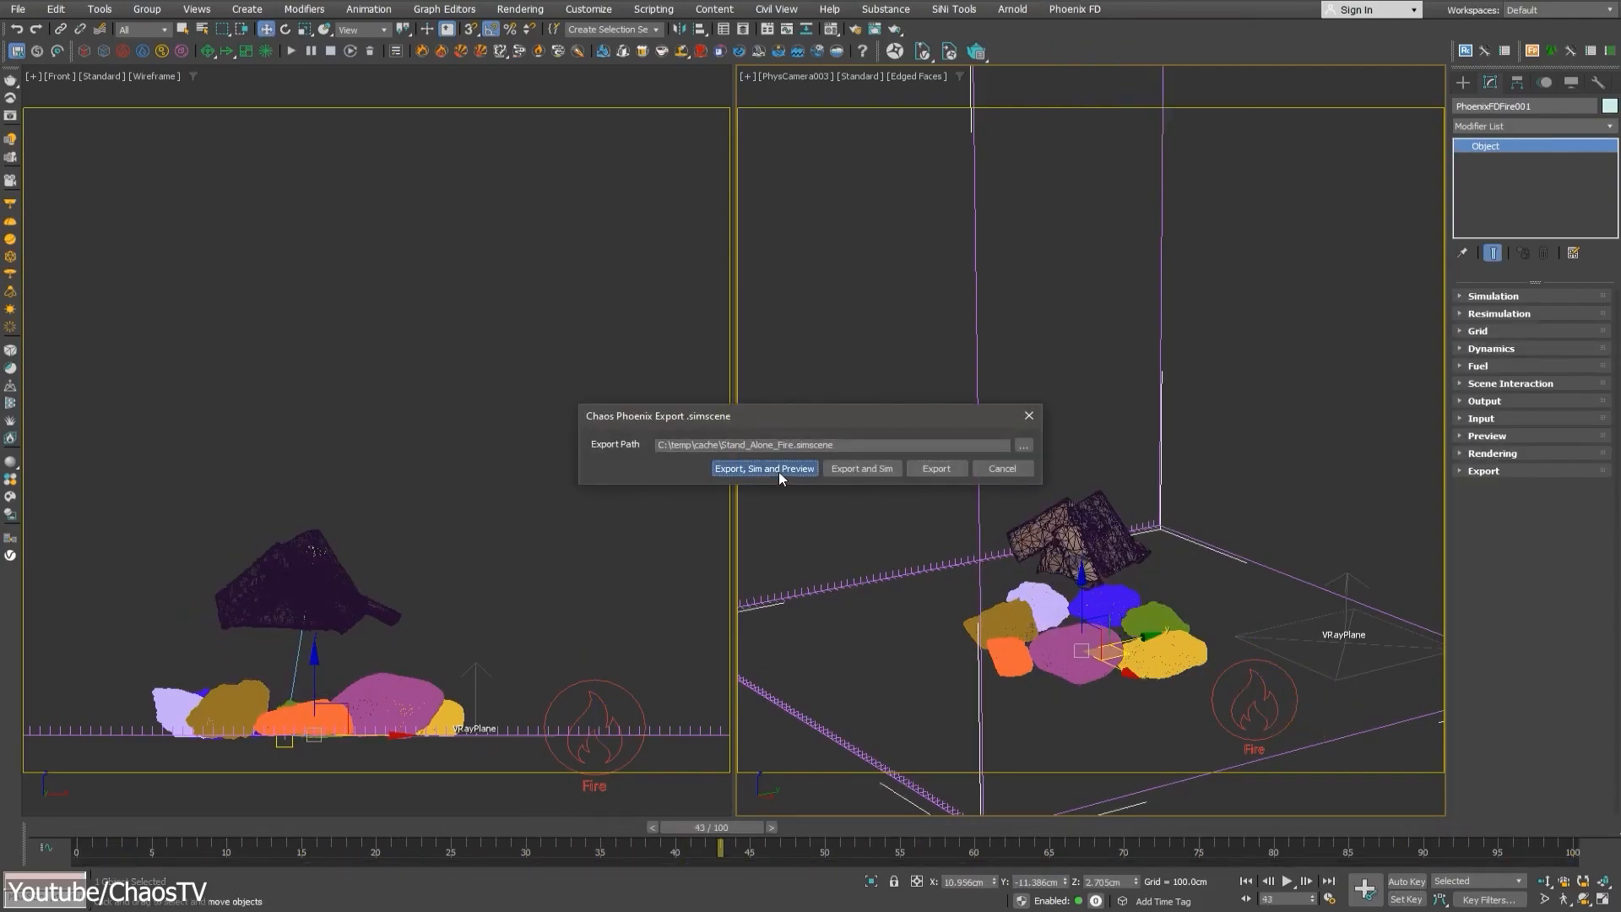
- Export the .simscene, run the standalone simulation and preview the flames over the firewood
{"action": "left_click", "coordinate": [763, 467]}
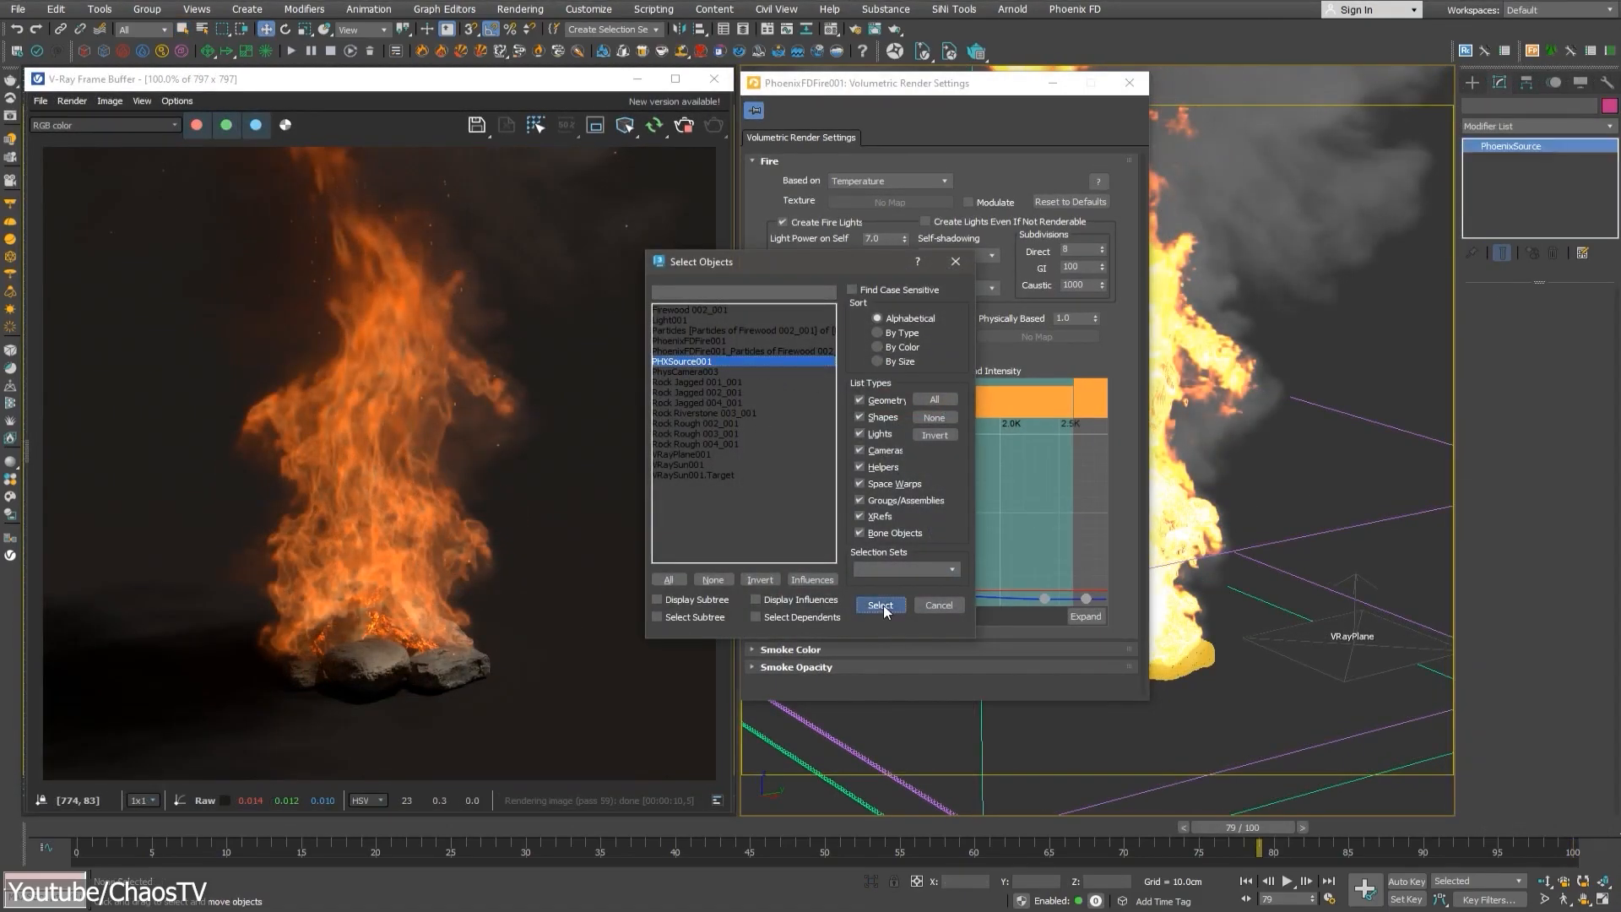
- Select PHXSource001 to tune the emitter, then re-select the simulator for a render with rising sparks
{"action": "left_click", "coordinate": [878, 604]}
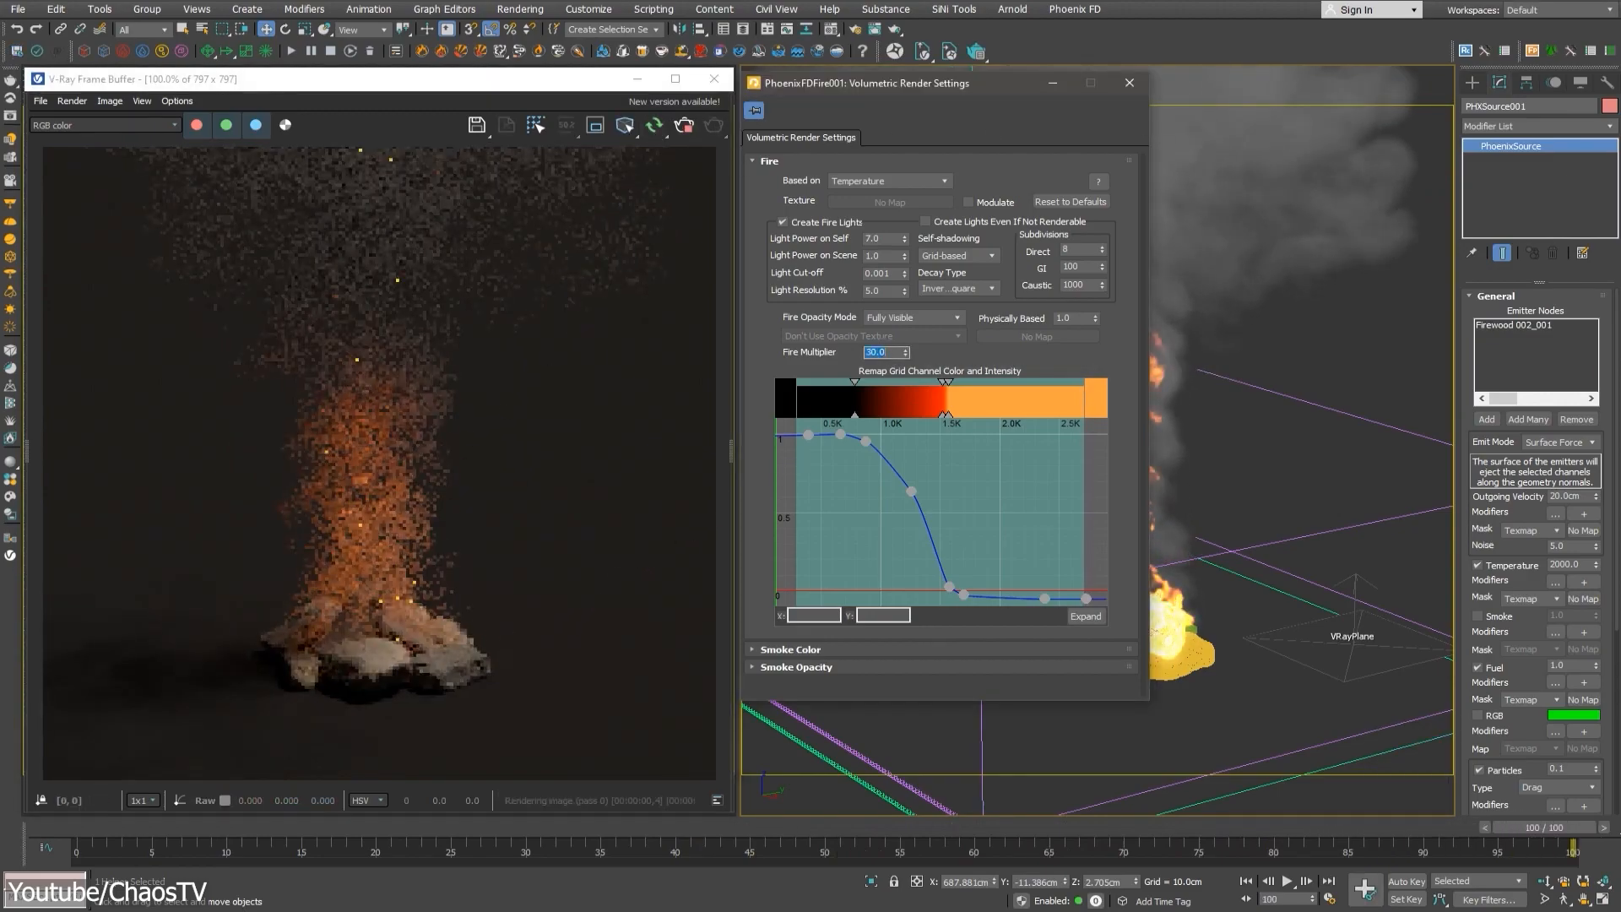
{"action": "left_click", "coordinate": [1130, 83]}
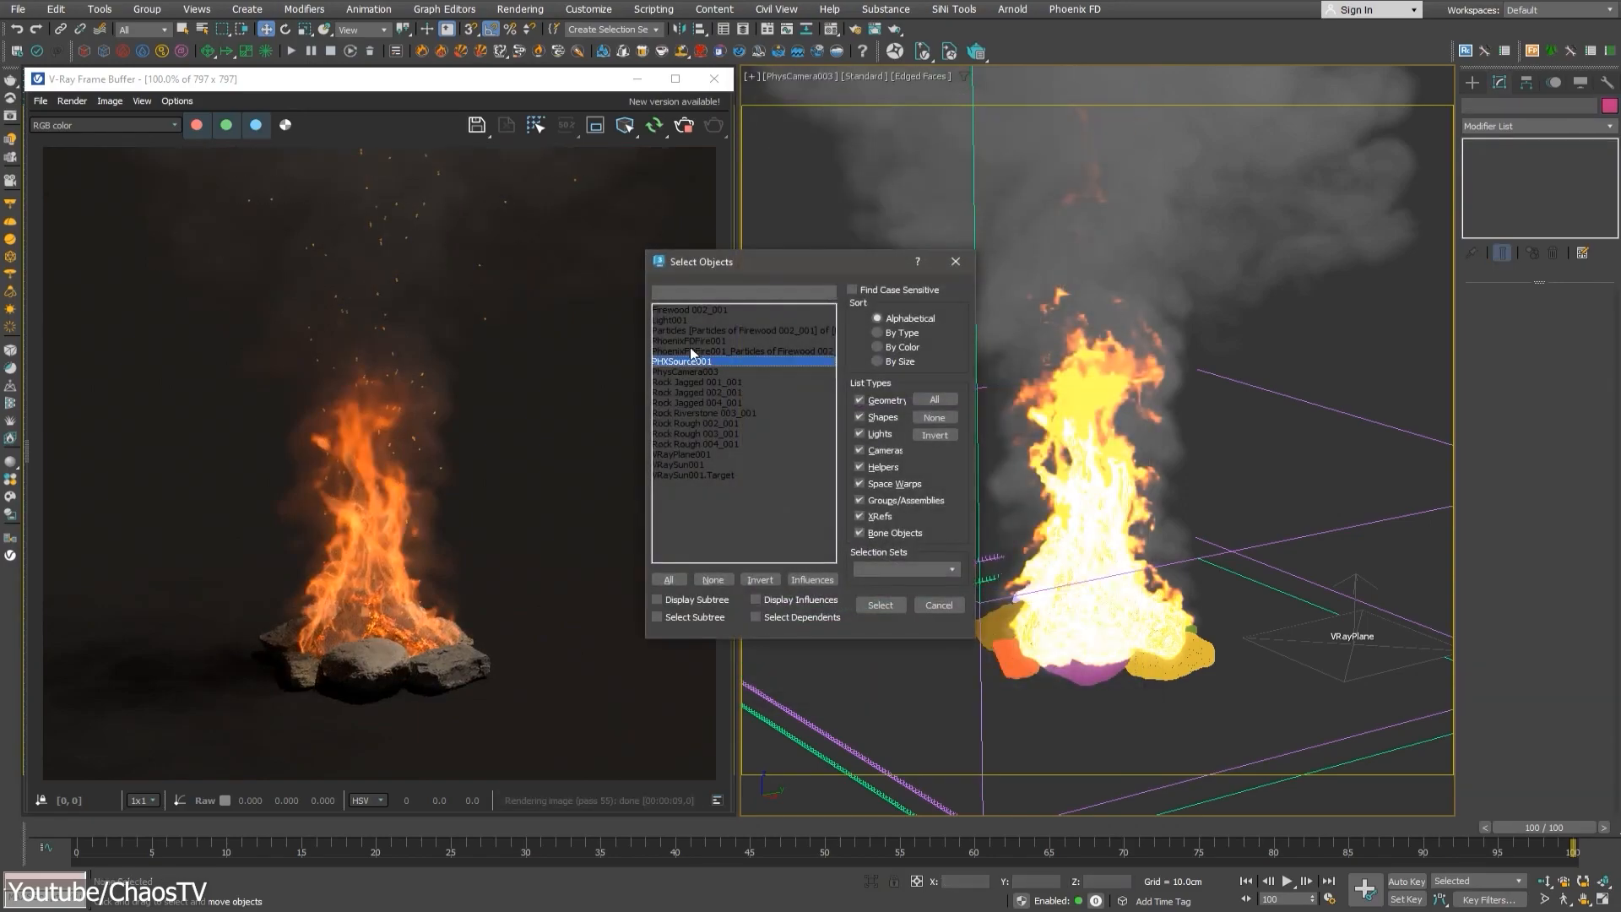
{"action": "left_click", "coordinate": [878, 604]}
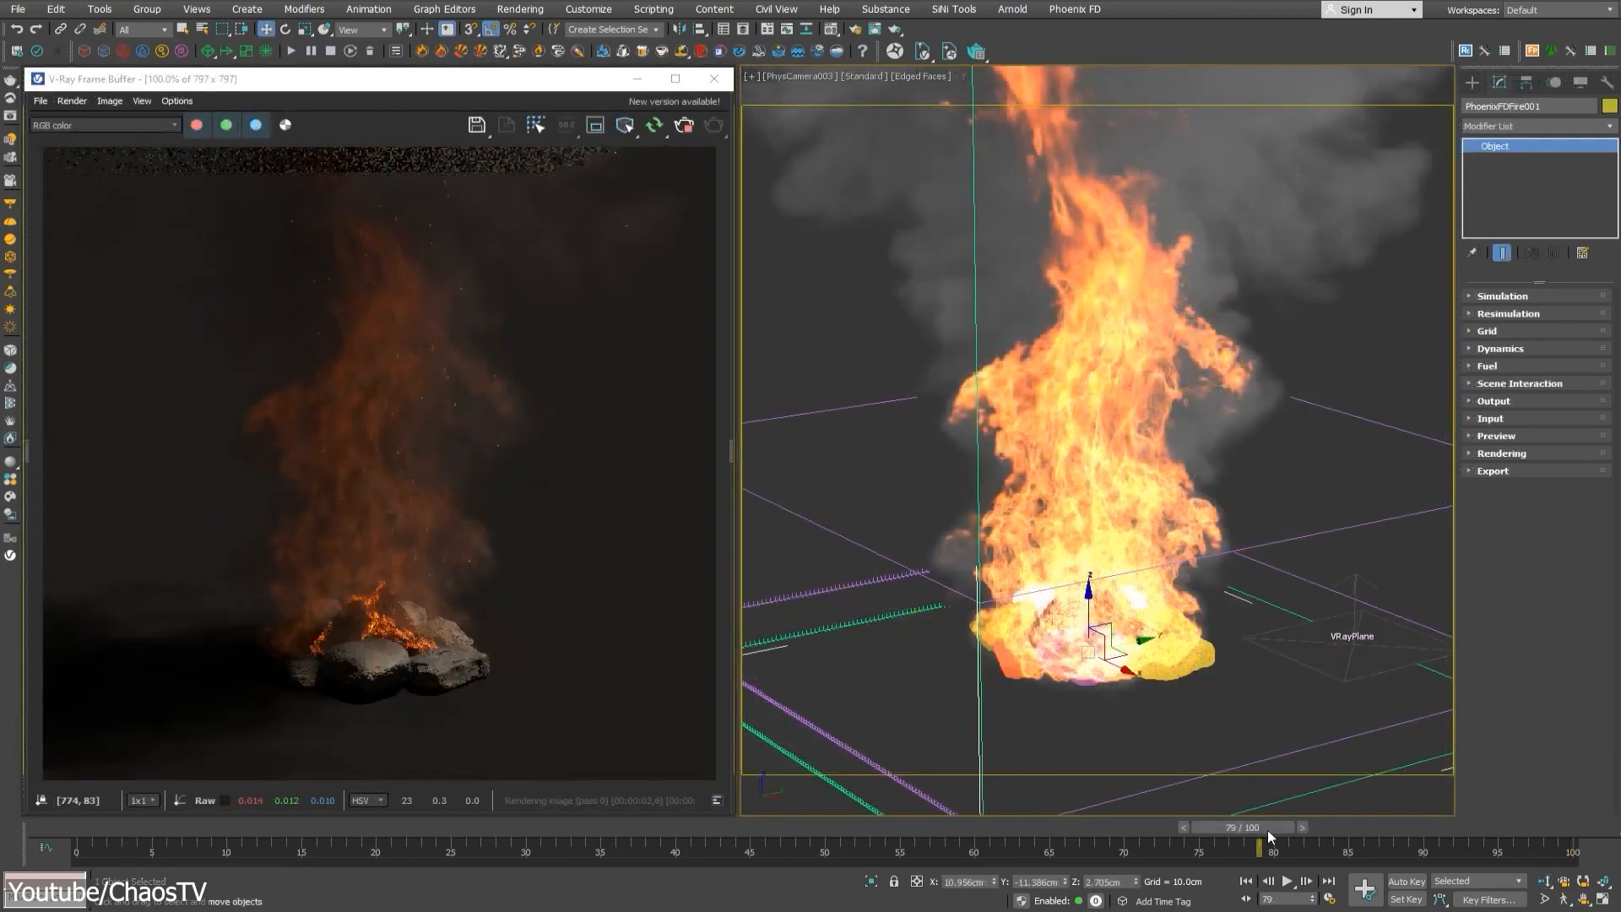
- Bring up PhoenixFDFire001's Volumetric Options from its Rendering rollout
{"action": "left_click", "coordinate": [1500, 334]}
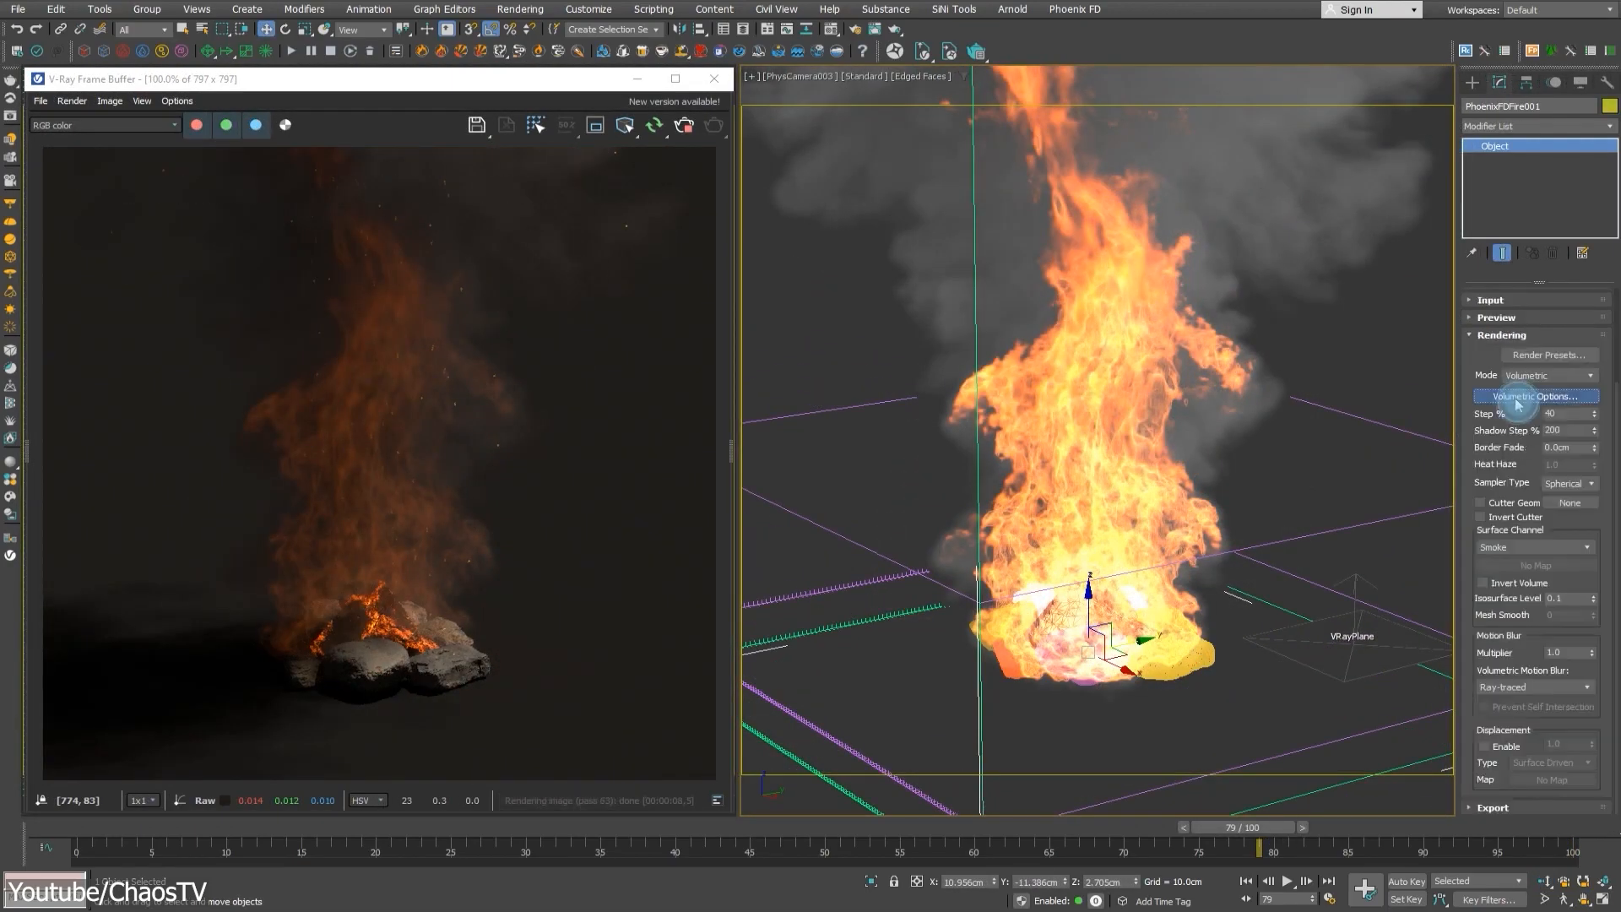
{"action": "left_click", "coordinate": [1532, 395]}
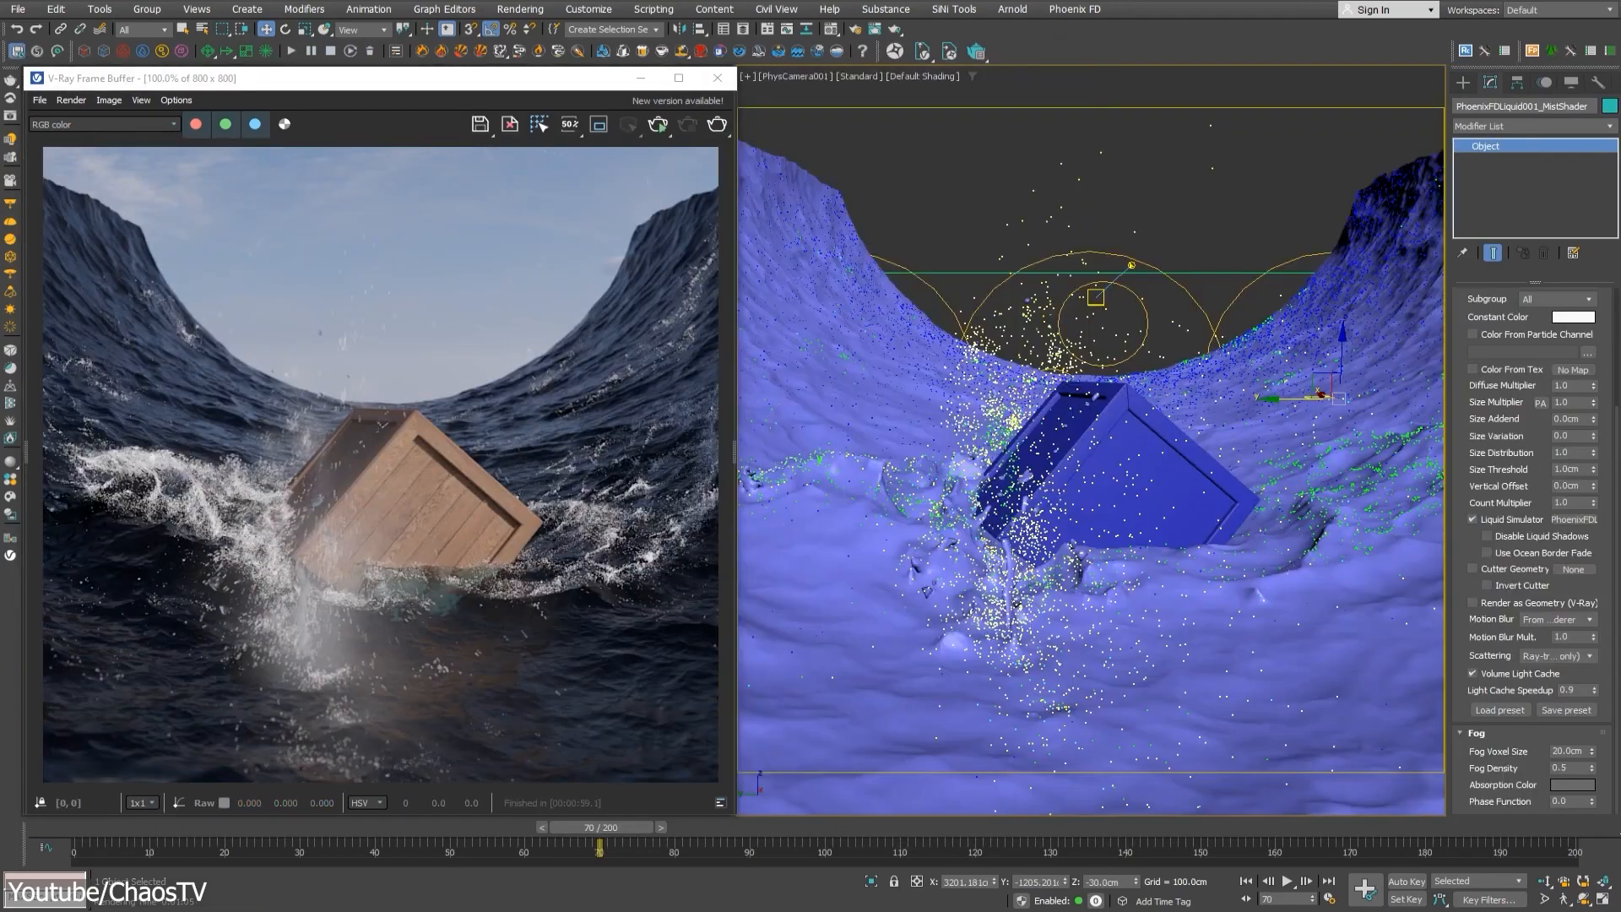
- Give the splash mist fog a dark red Absorption Color, refresh the interactive render and adjust the Phase Function
{"action": "left_click", "coordinate": [1568, 783]}
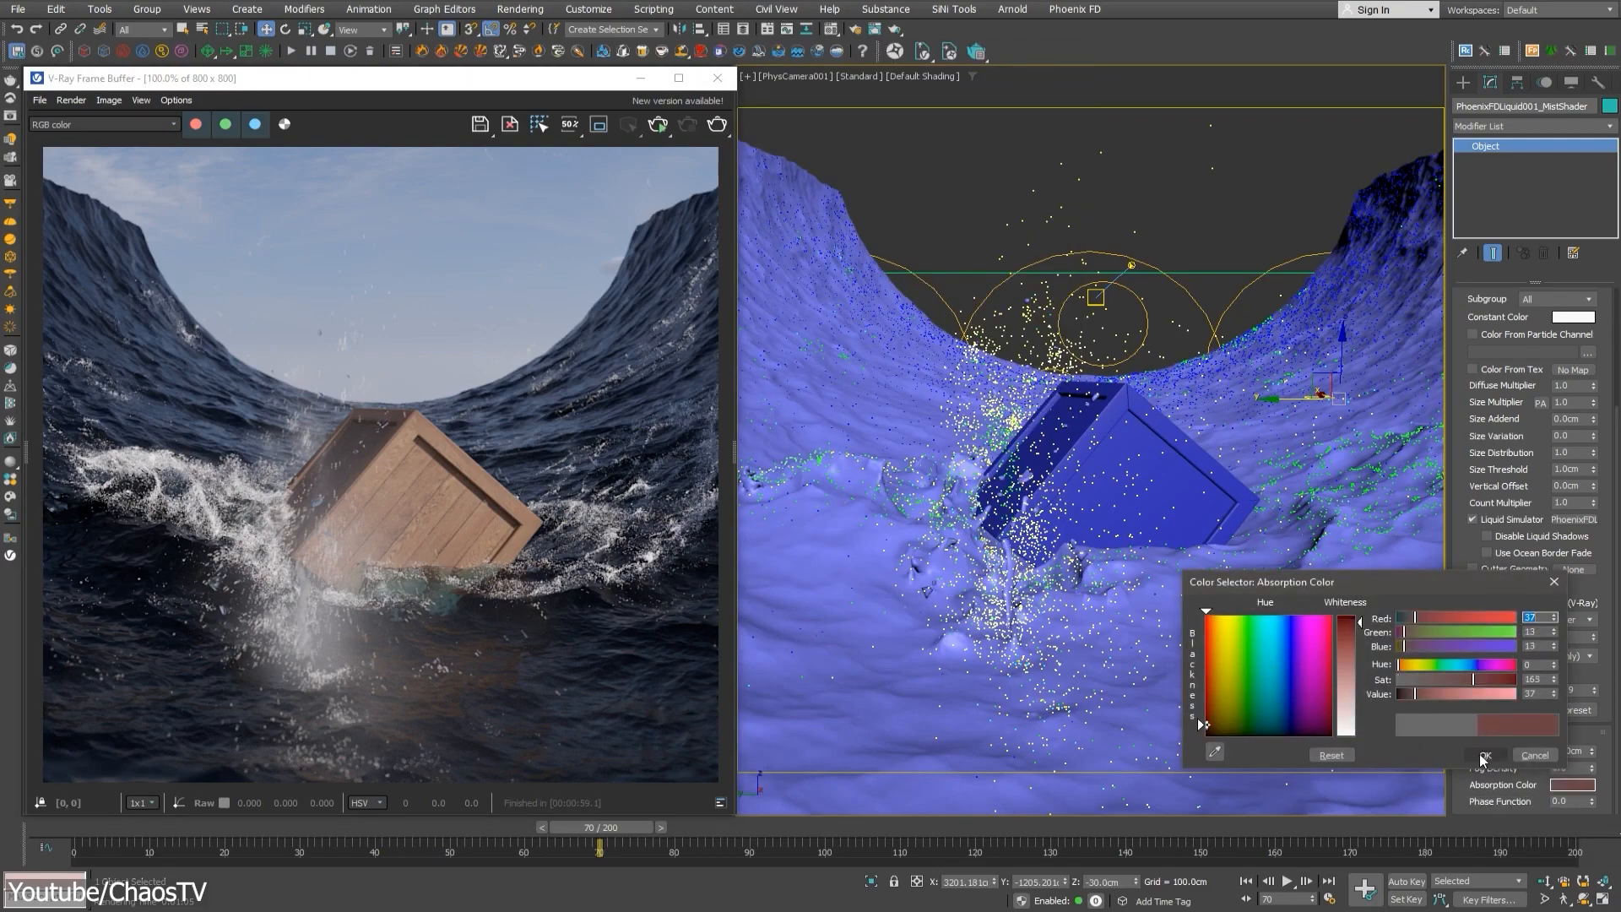
{"action": "left_click", "coordinate": [1485, 755]}
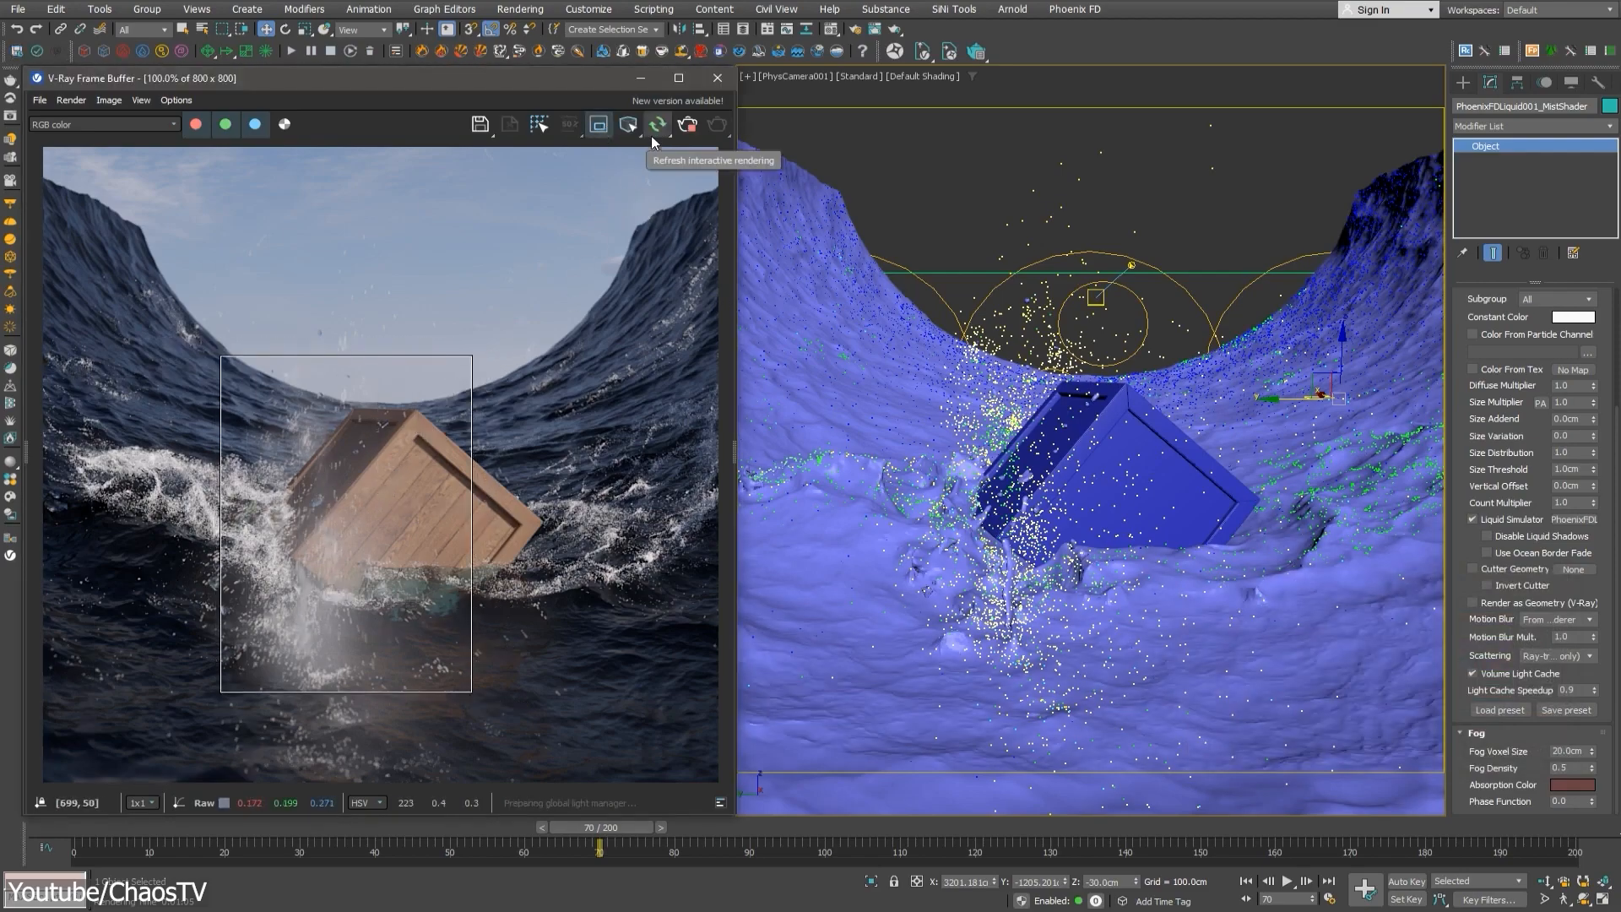
{"action": "left_click", "coordinate": [657, 123]}
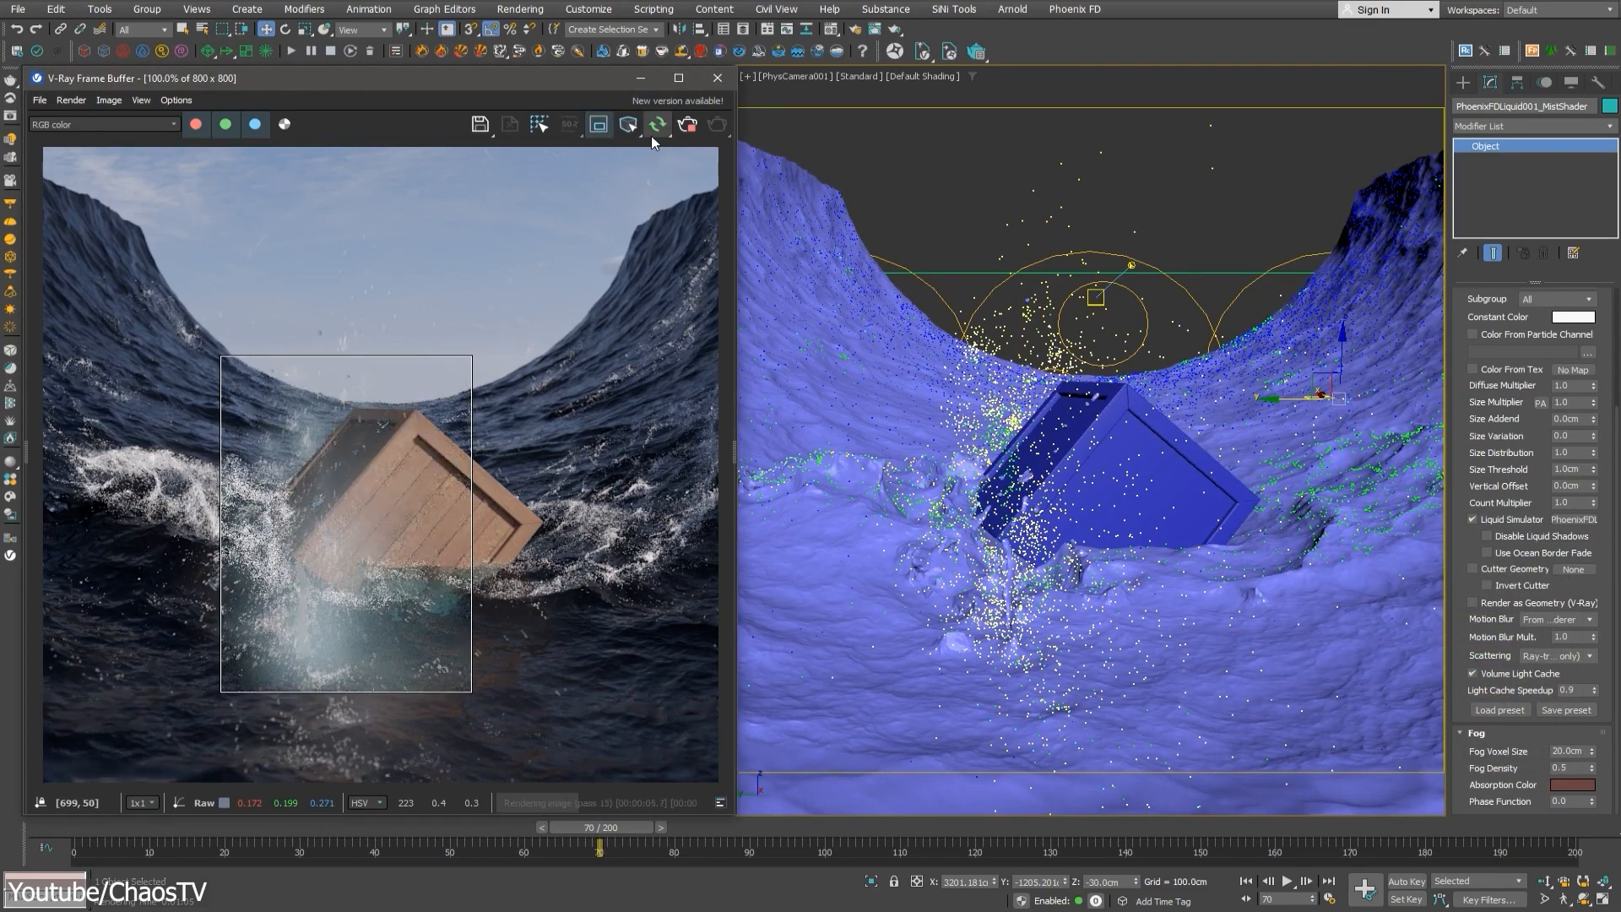
{"action": "left_click", "coordinate": [657, 124]}
{"action": "type", "text": "-0.5"}
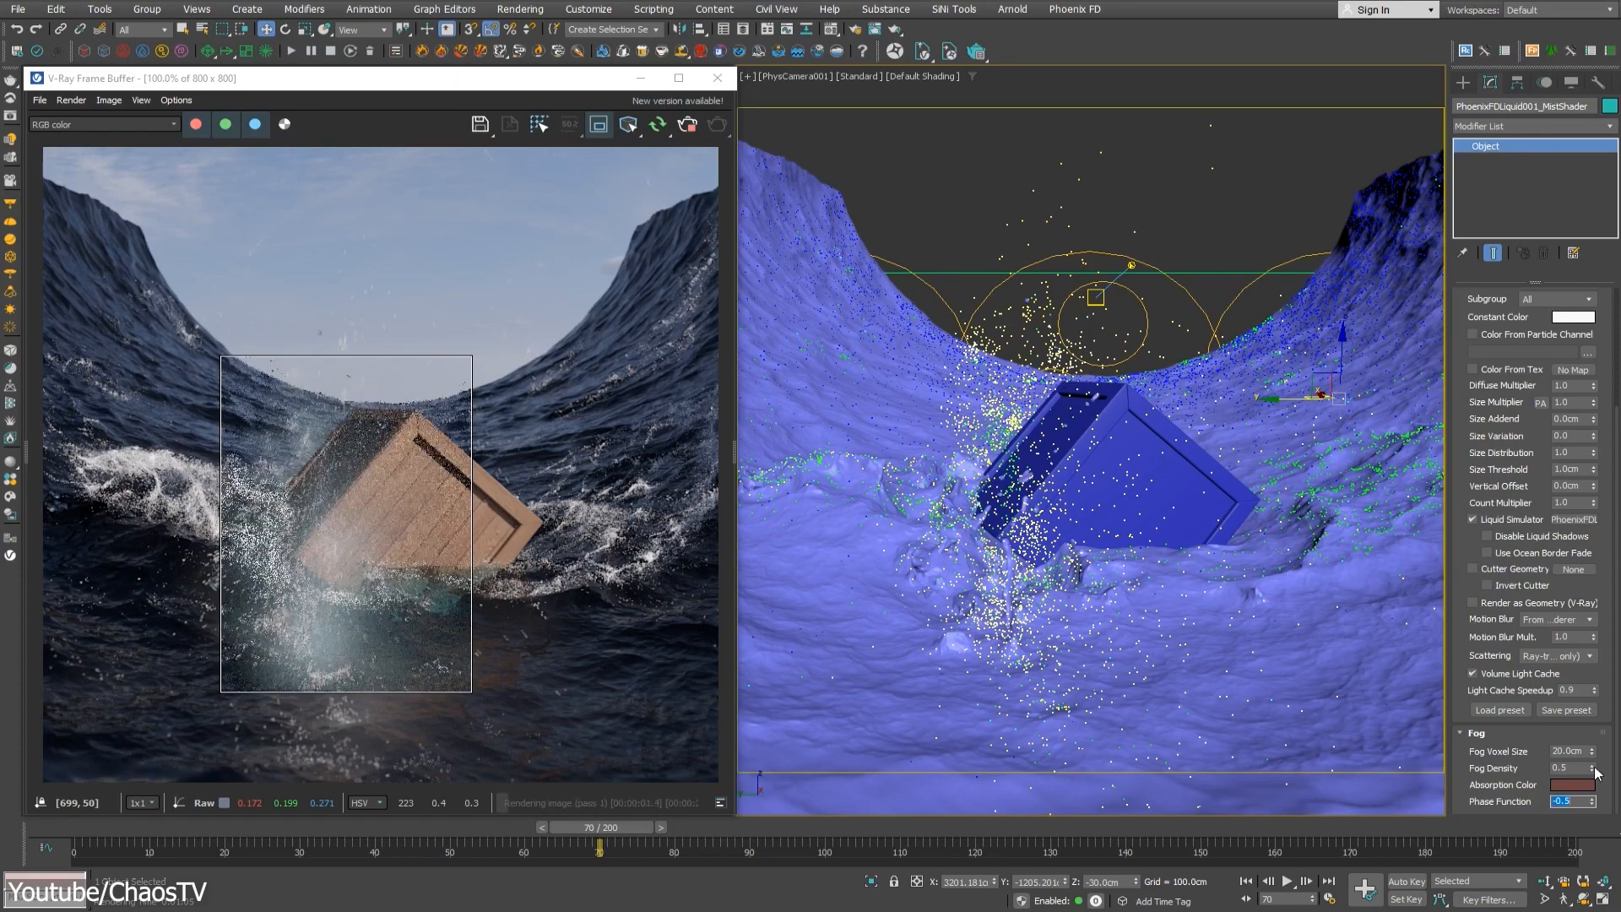
{"action": "left_click", "coordinate": [1571, 785]}
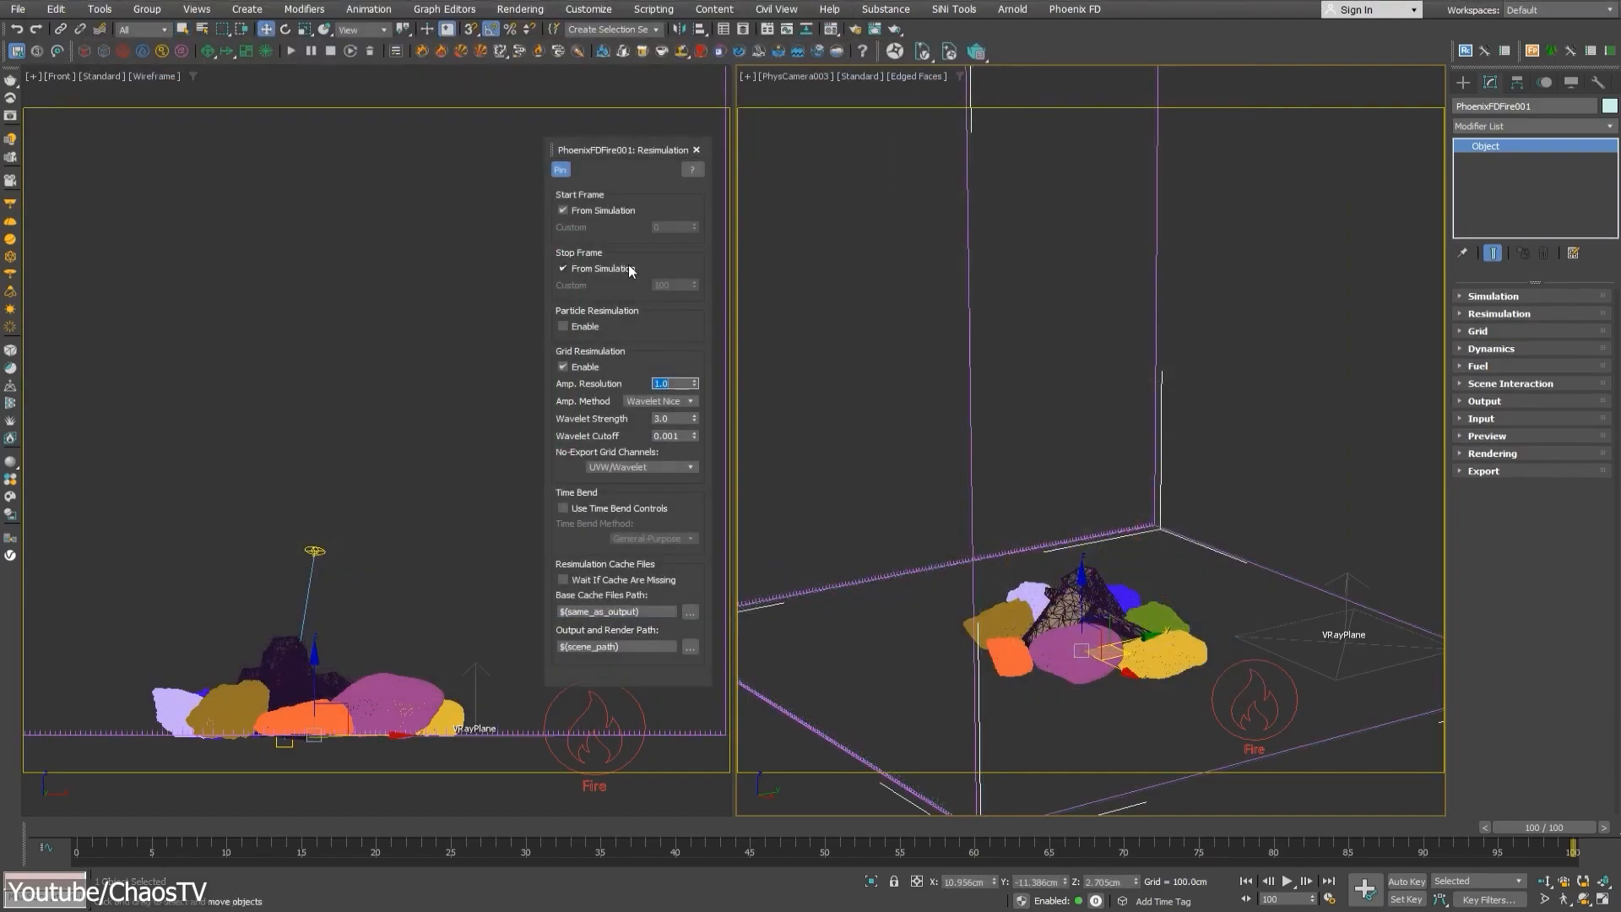
- Disable Stop Frame > From Simulation so resimulation ends at custom frame 100
{"action": "left_click", "coordinate": [564, 268]}
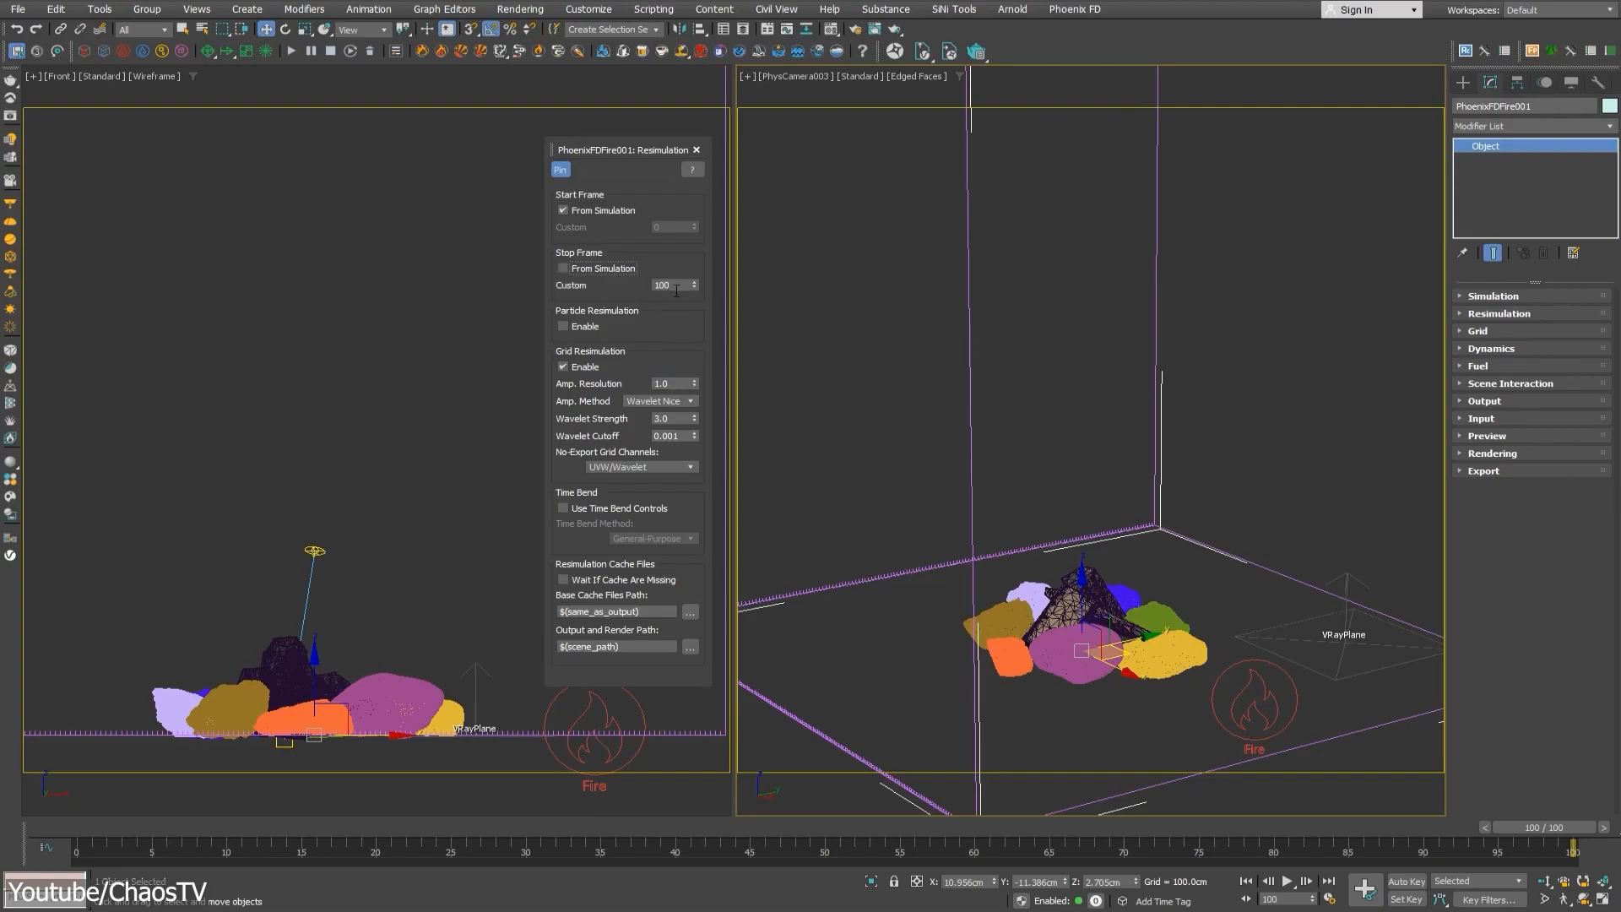